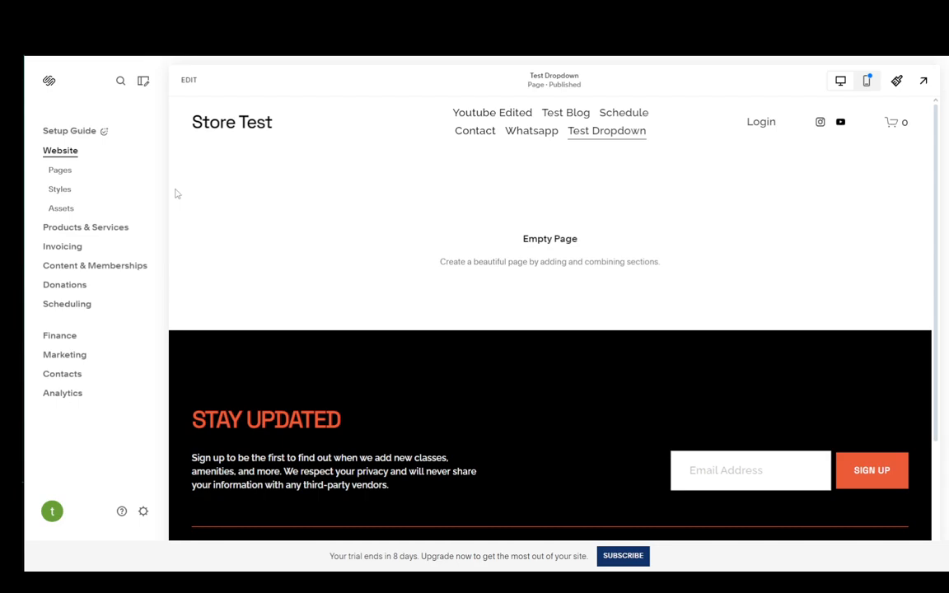
mouse_move(143, 511)
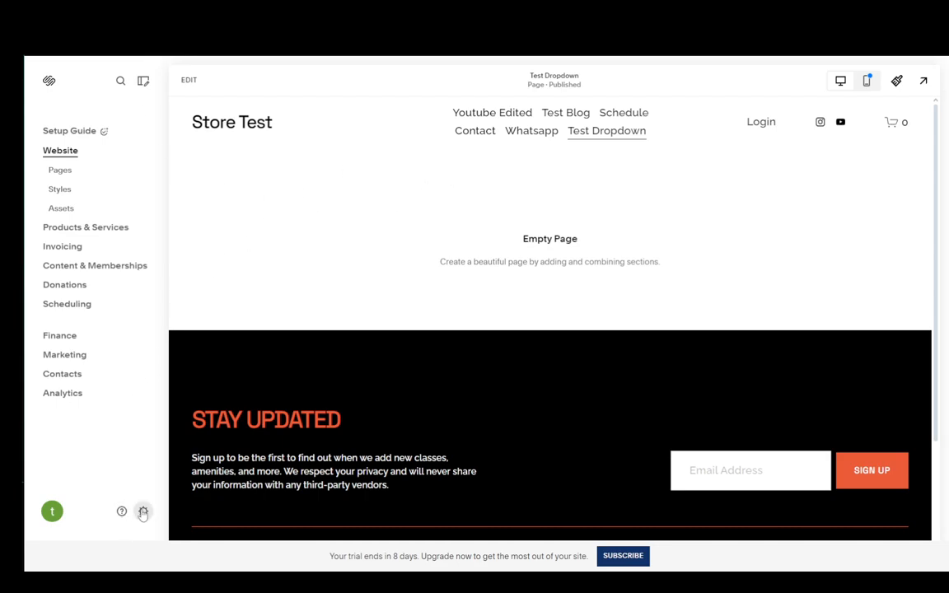
Step: Go to Settings, then Domains & Email, then Domains to view the built-in domain
left_click(143, 511)
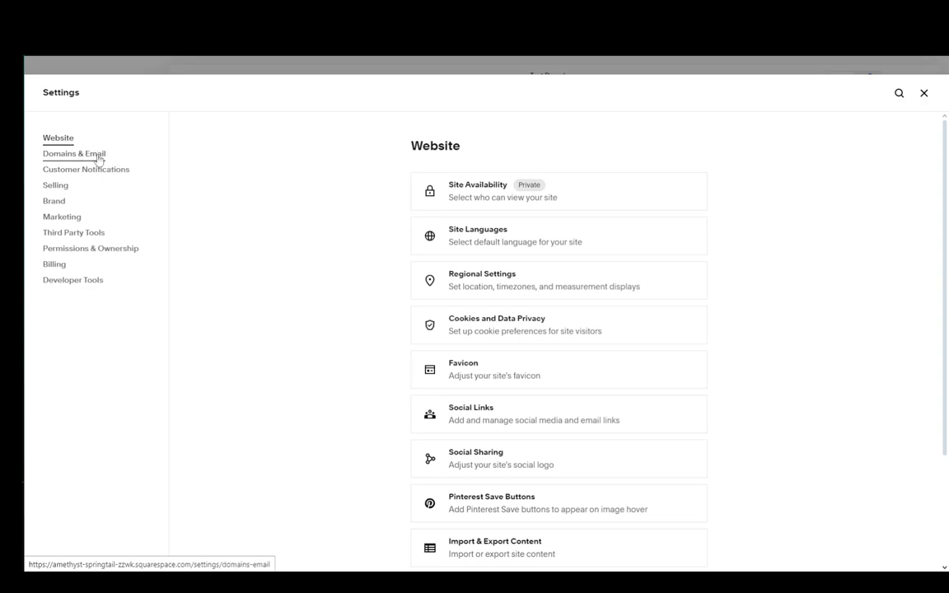
left_click(74, 153)
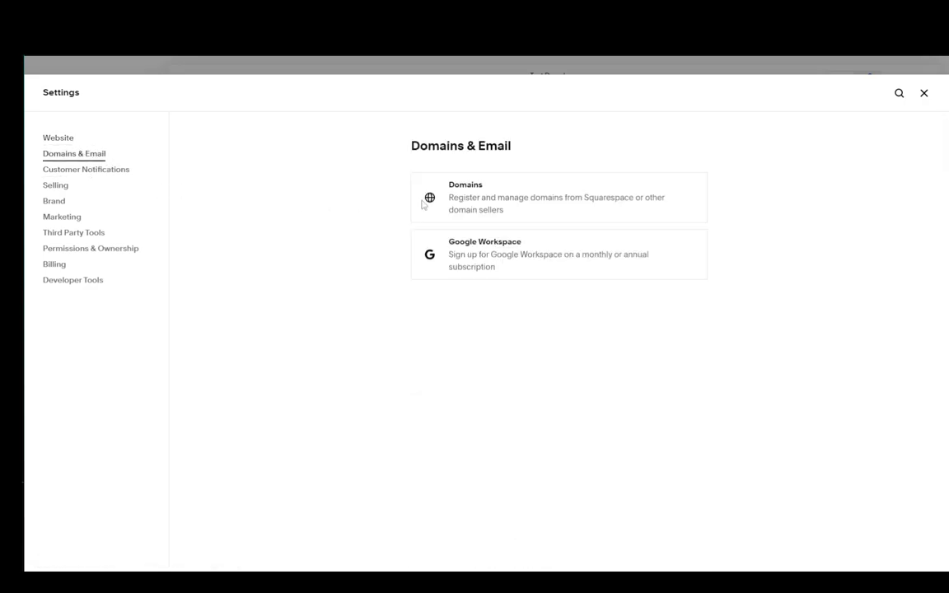
left_click(558, 197)
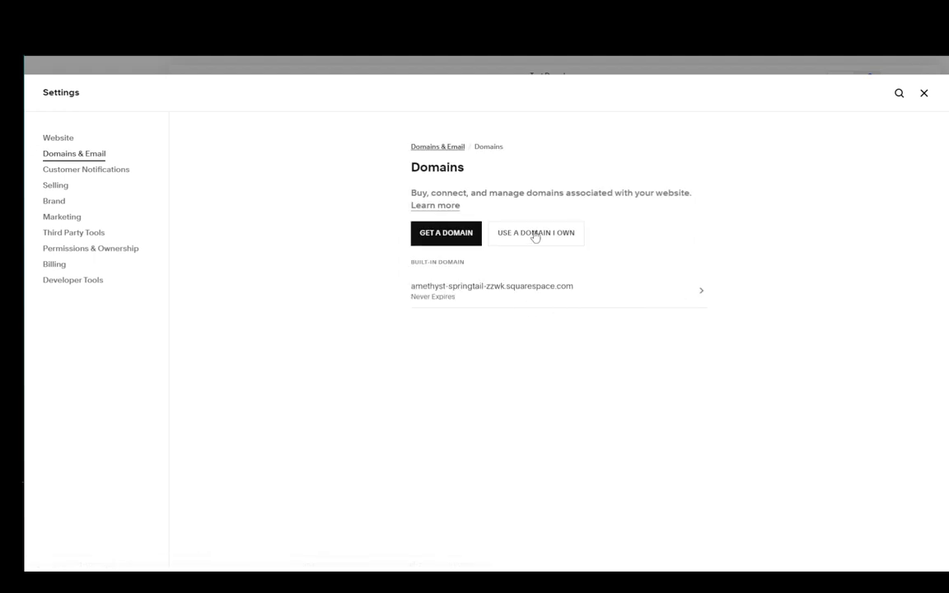
left_click(535, 232)
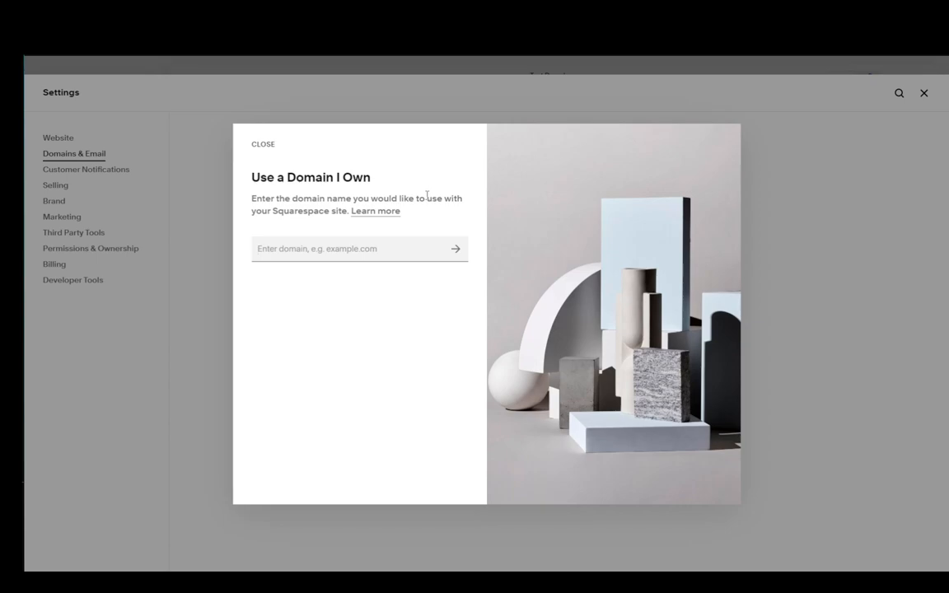
type("www.")
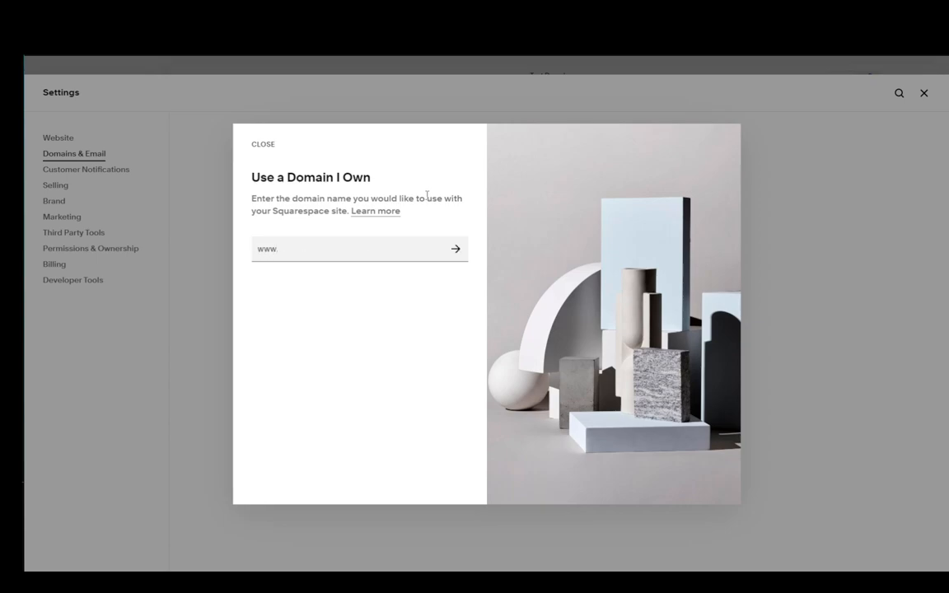
type("ionostestsite.com")
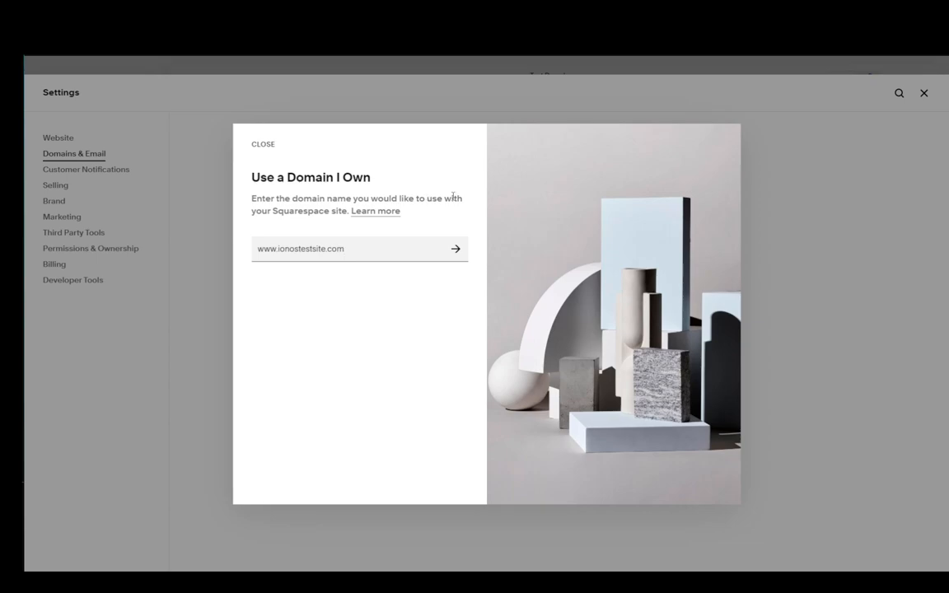
left_click(456, 249)
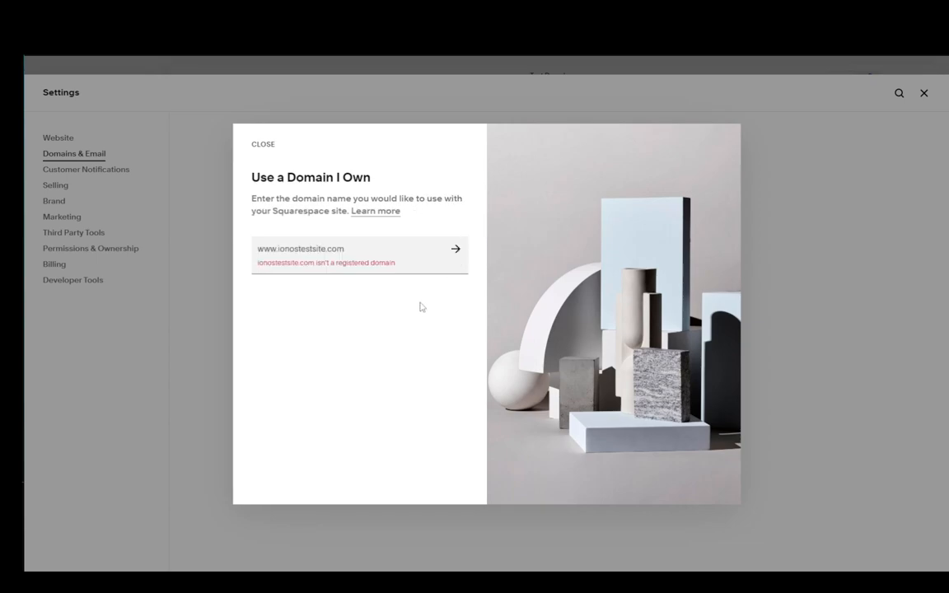
mouse_move(330, 334)
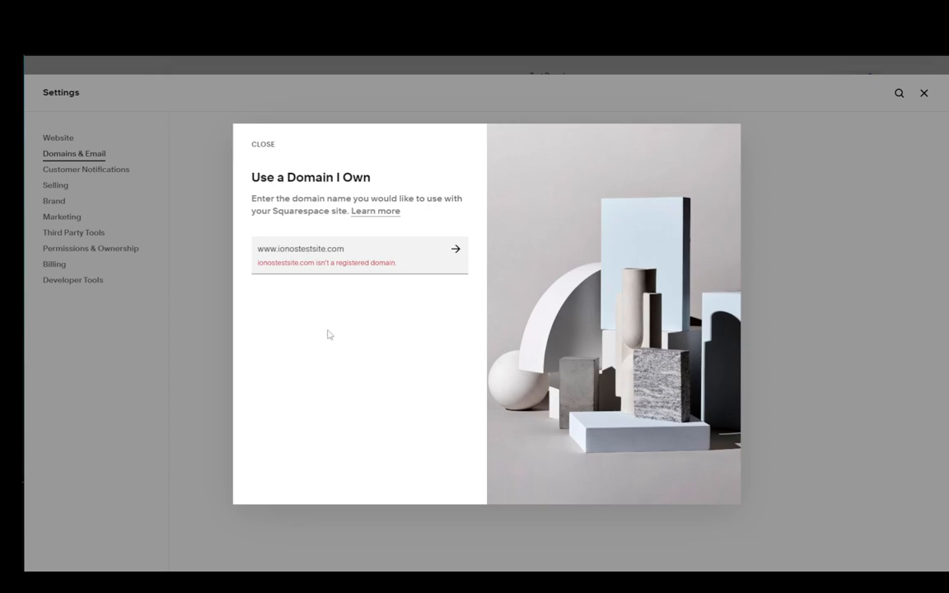
mouse_move(306, 240)
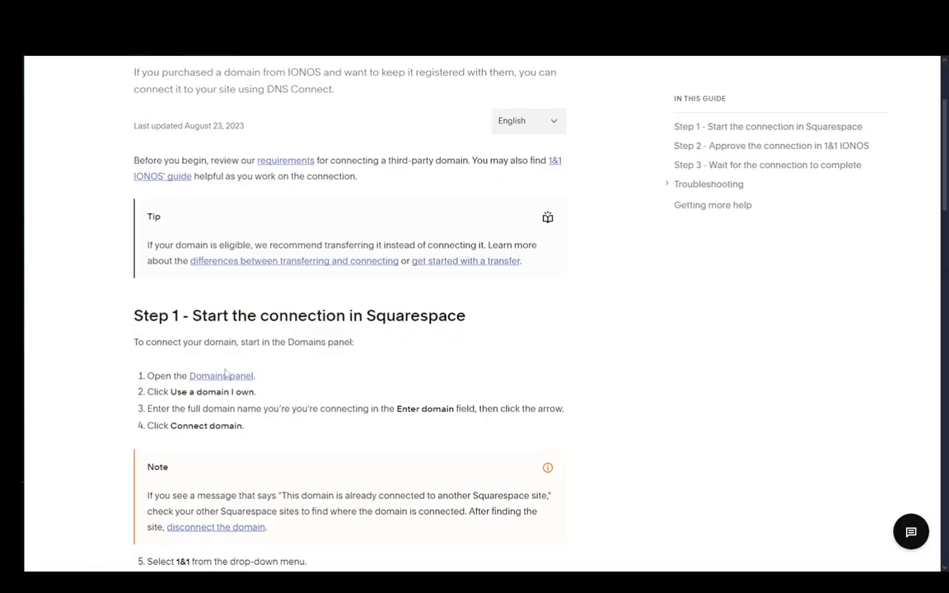
Step: Scroll through the 1&1 IONOS connection guide's Step 1 and Step 2 to troubleshooting
scroll("down", 3)
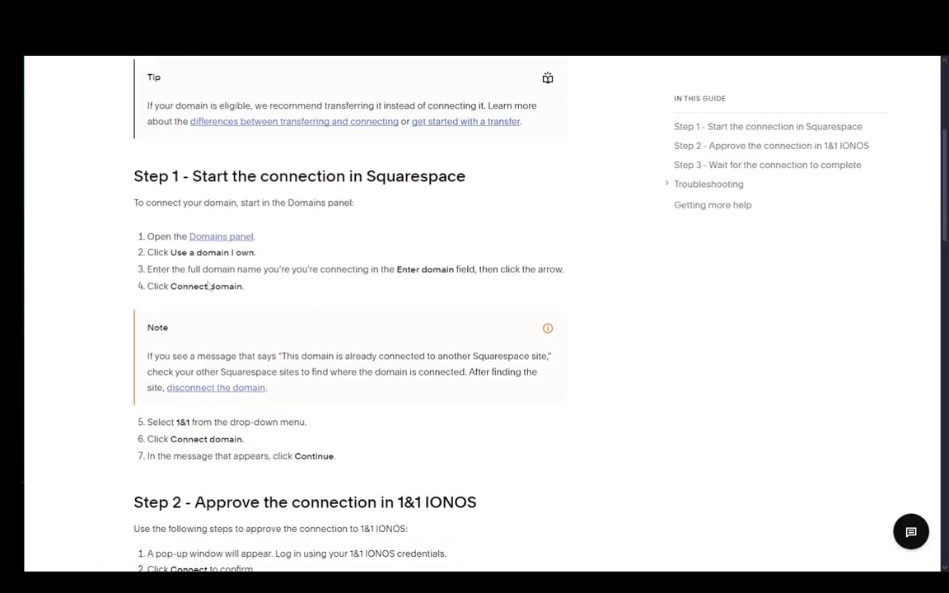
scroll("down", 3)
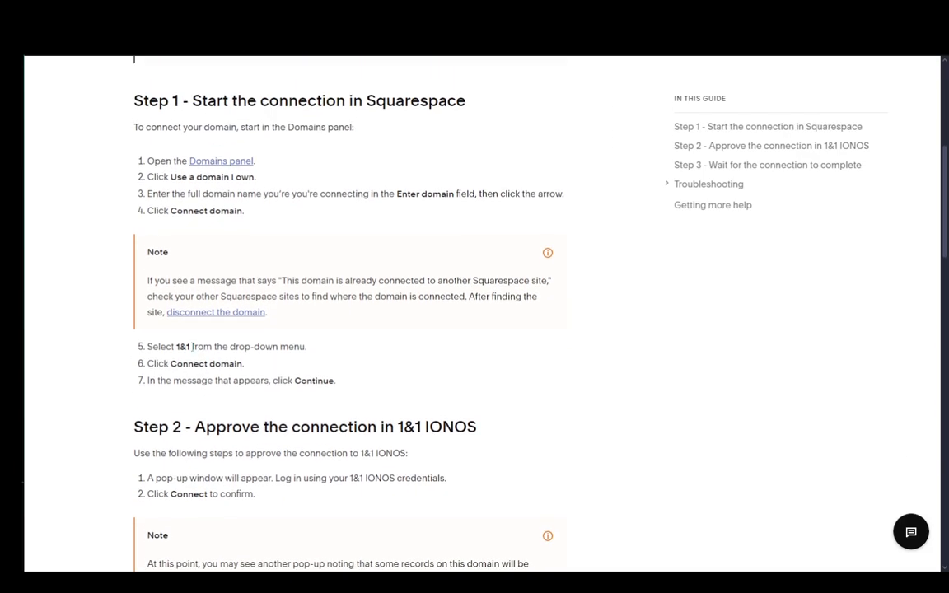
scroll("down", 3)
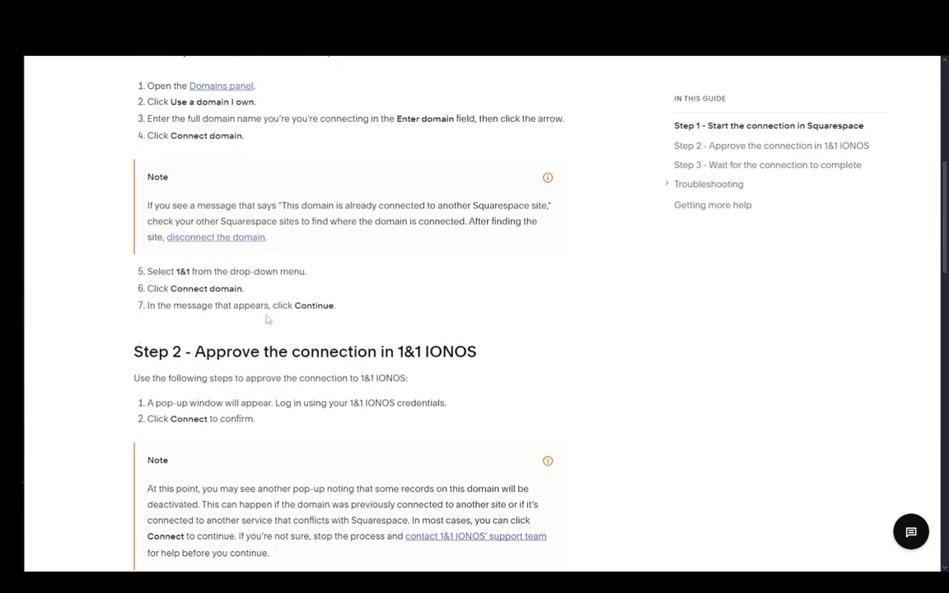
mouse_move(280, 295)
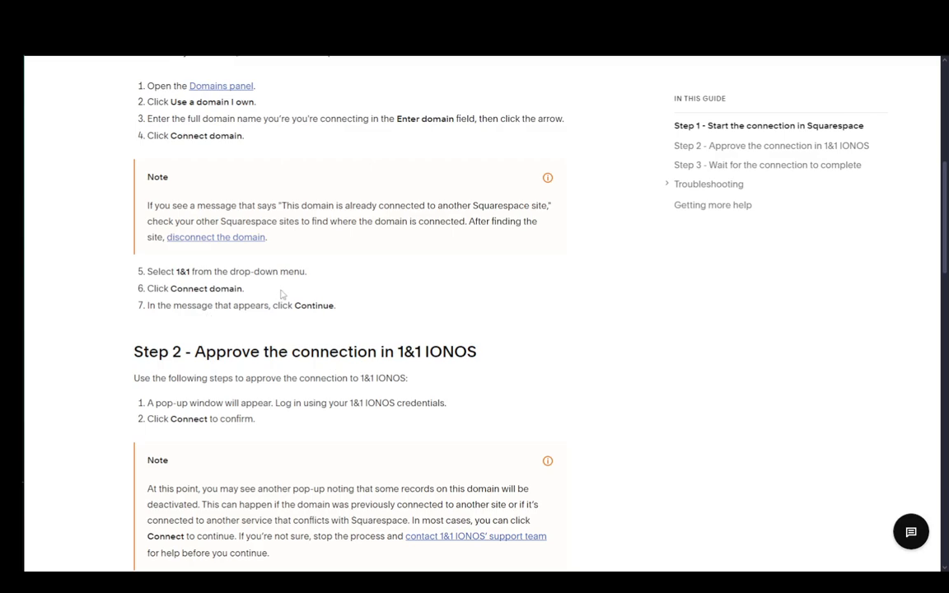
scroll("down", 3)
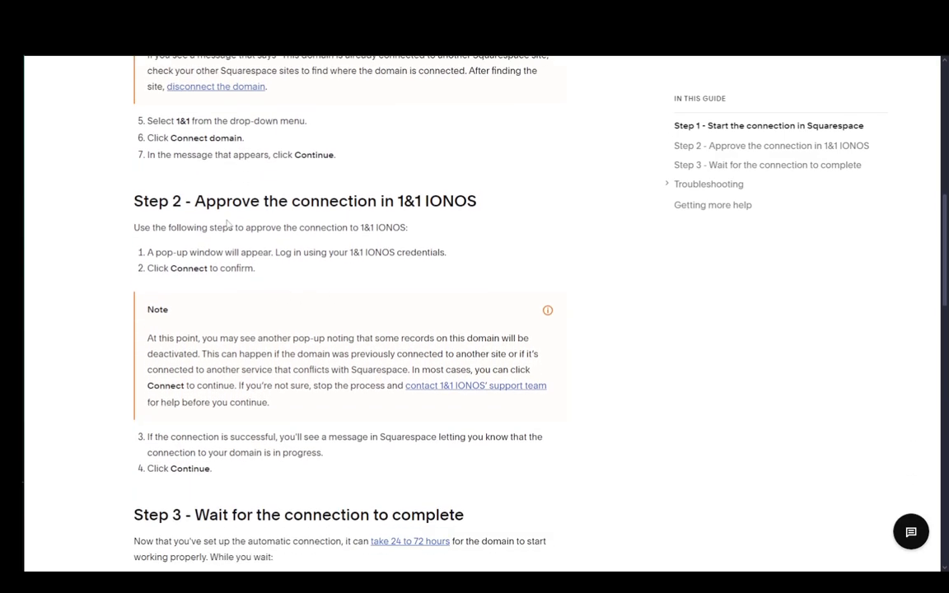
scroll("down", 3)
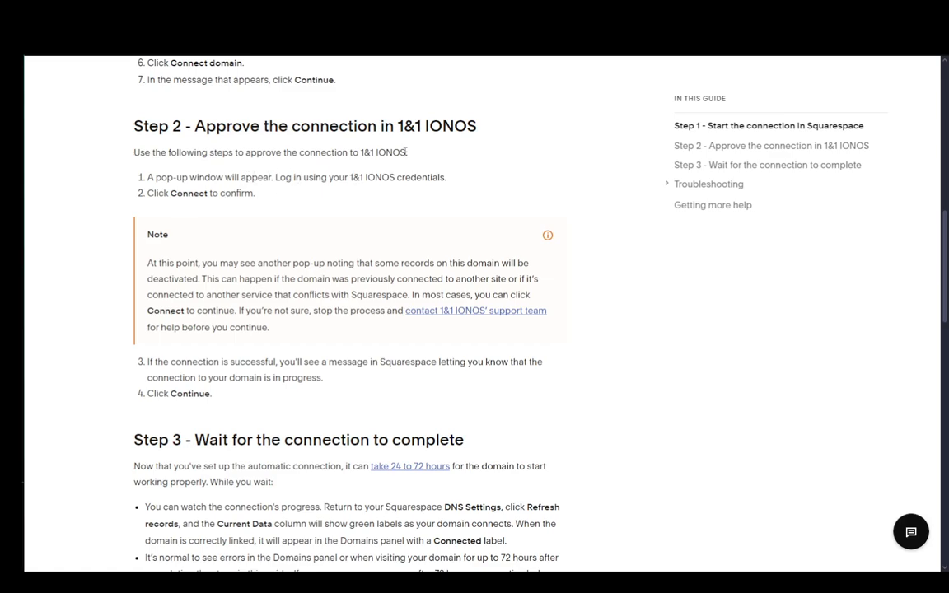
mouse_move(376, 199)
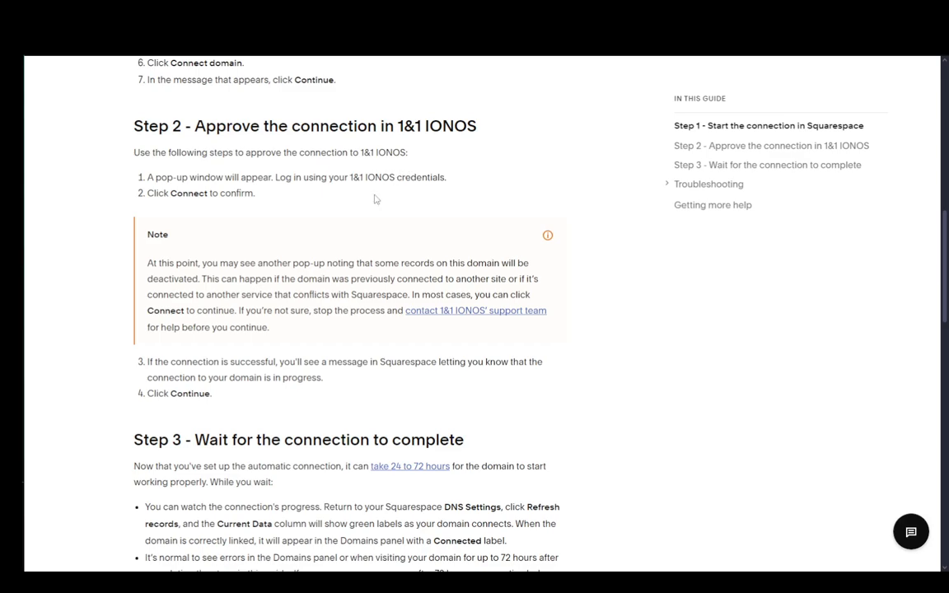
mouse_move(222, 209)
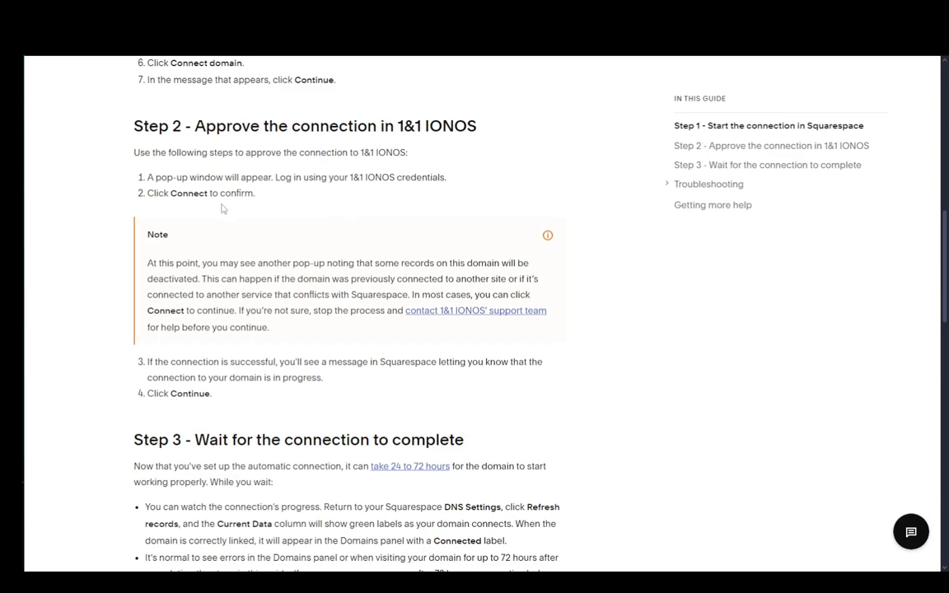
scroll("down", 3)
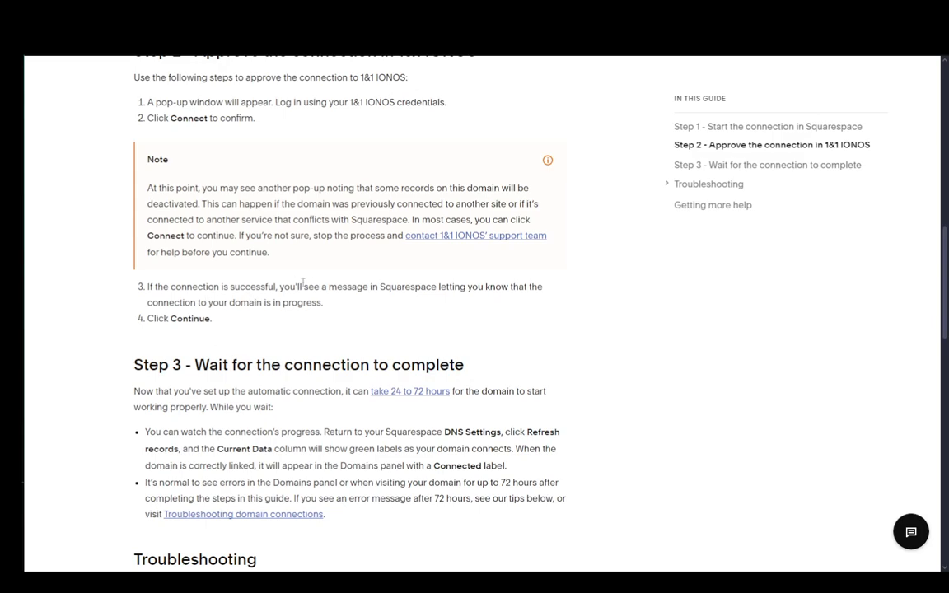
mouse_move(504, 305)
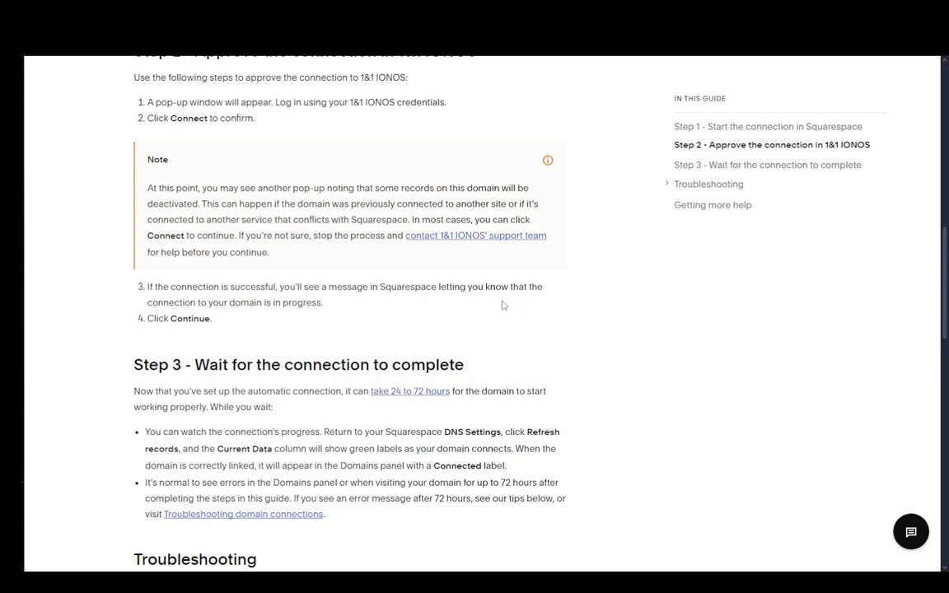
scroll("down", 3)
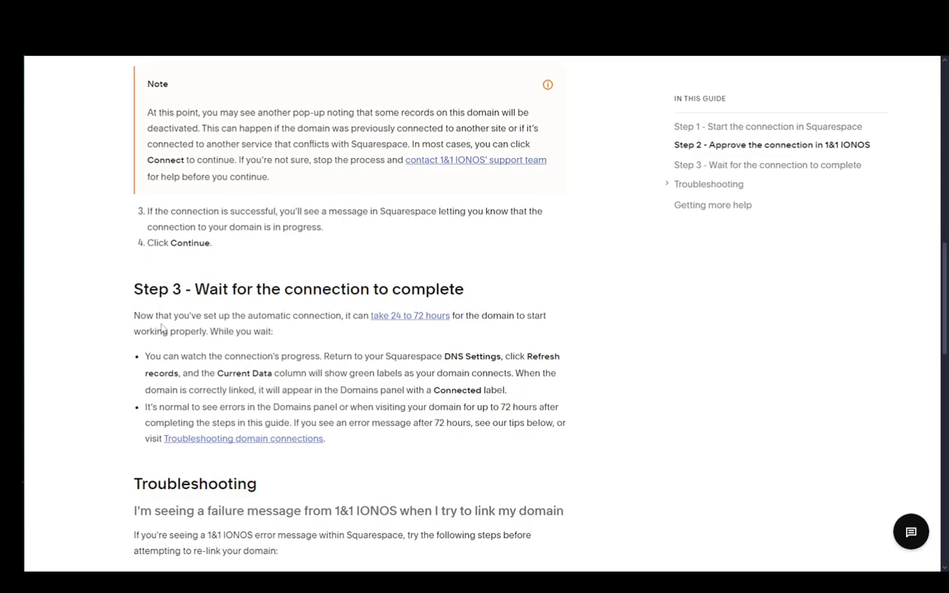
Step: Scroll back to the IONOS guide's title, then down to Getting more help
scroll("up", 3)
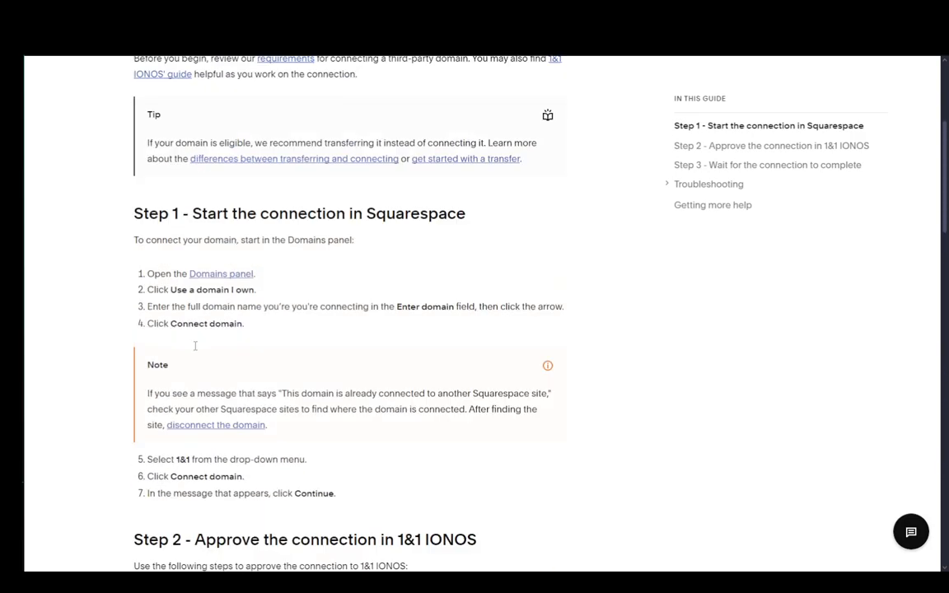
scroll("up", 3)
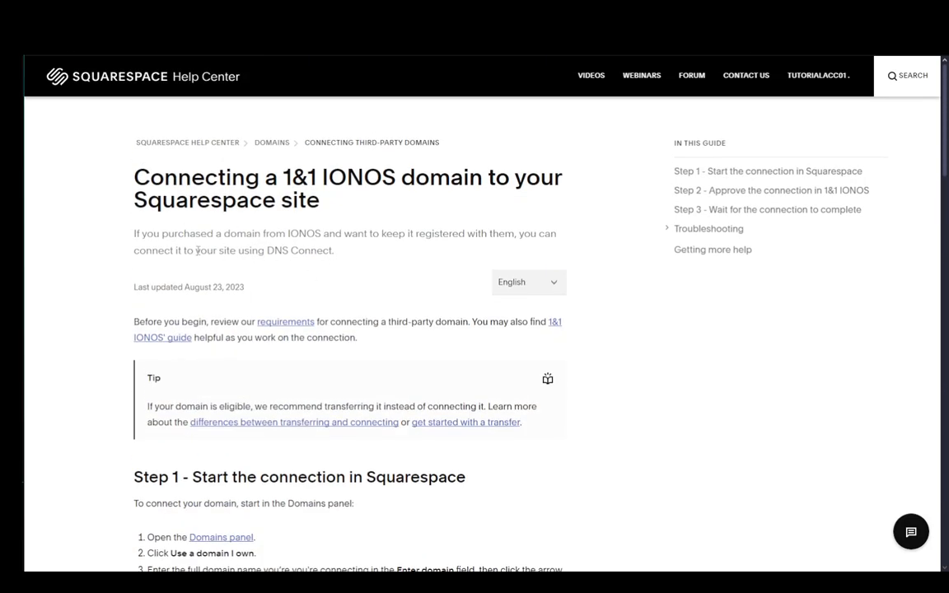
scroll("down", 3)
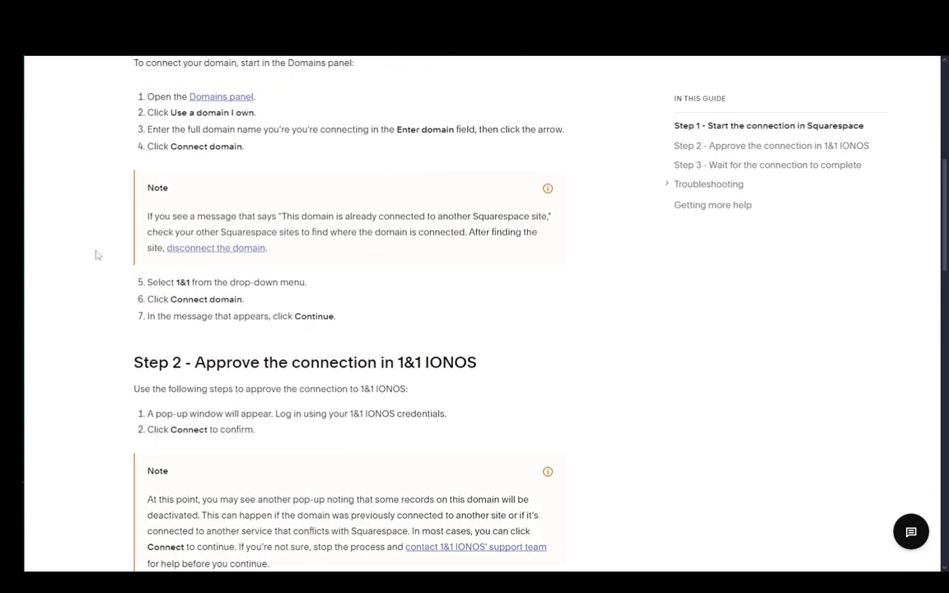
scroll("down", 3)
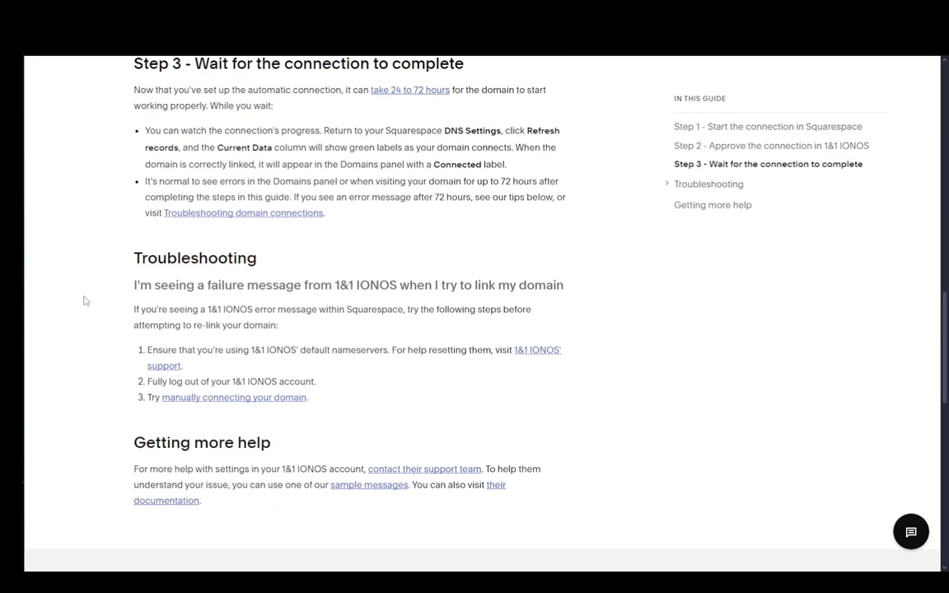
mouse_move(104, 118)
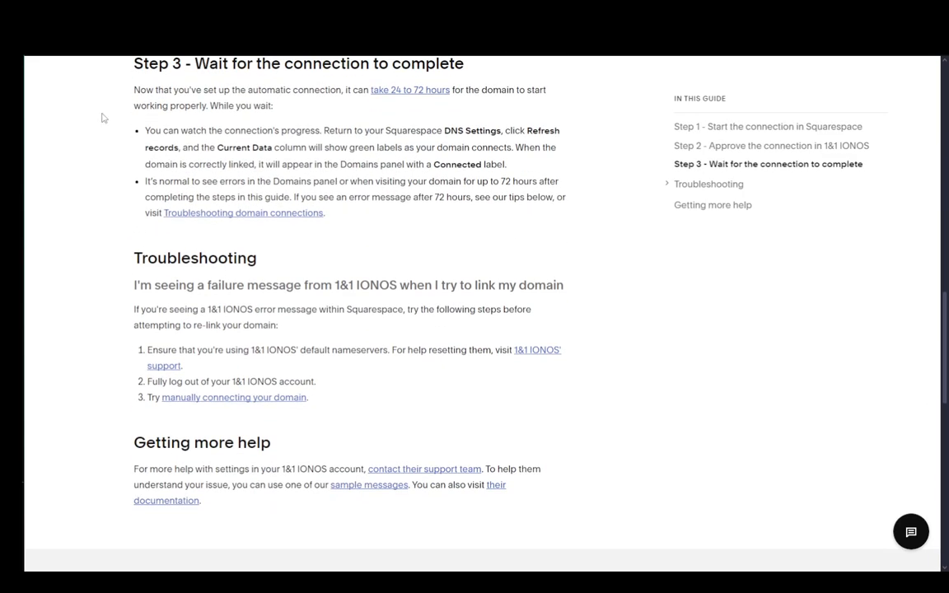